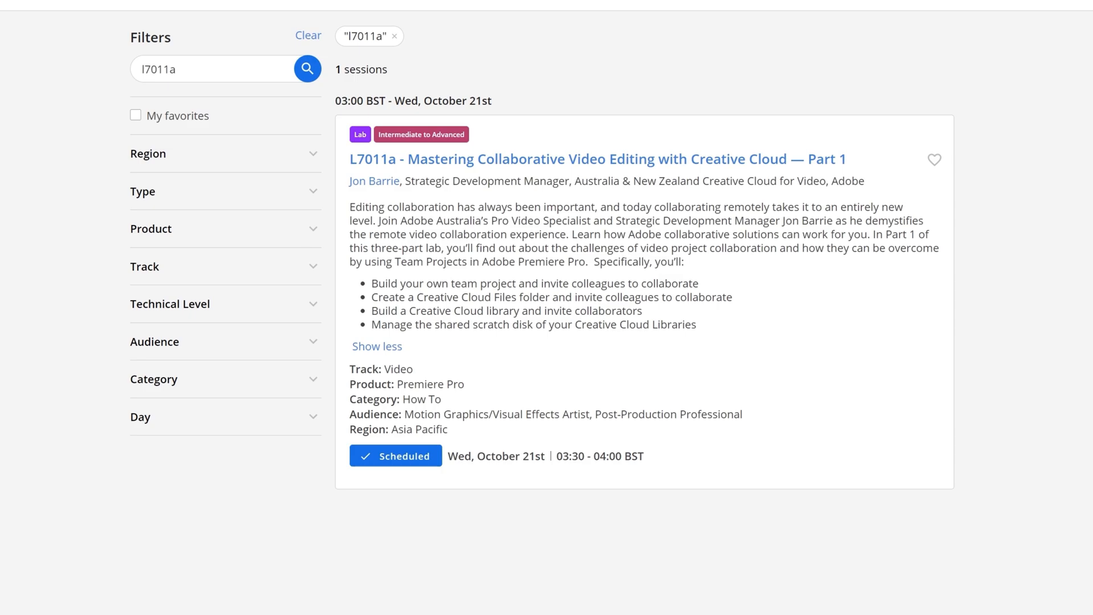
pyautogui.moveTo(375, 318)
pyautogui.write('b')
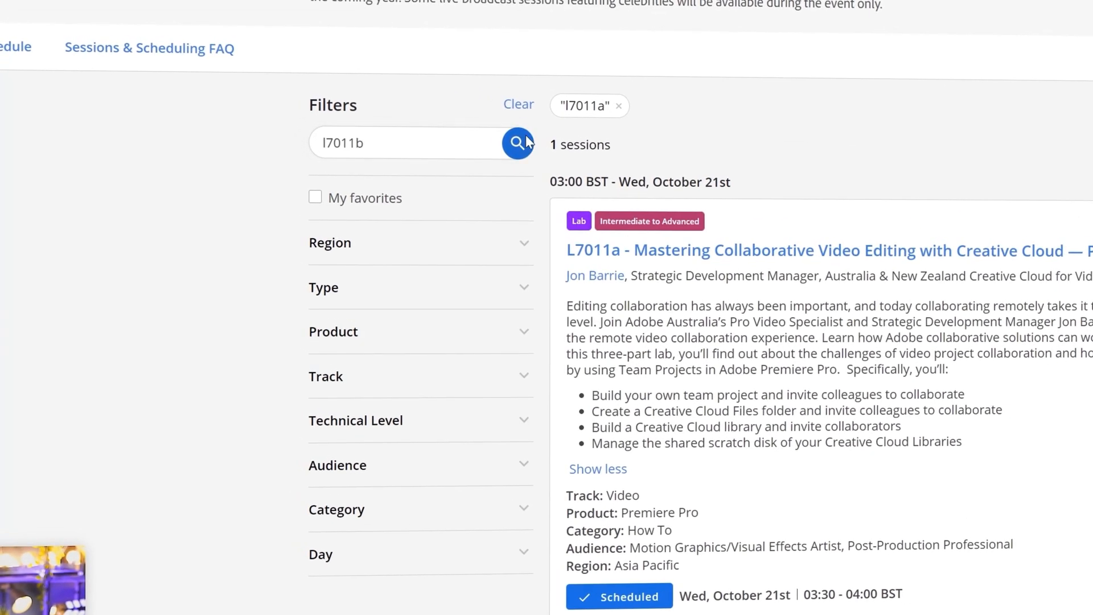
# - Search for session L7011b, expand its full description, and scroll through the learning points
pyautogui.click(517, 143)
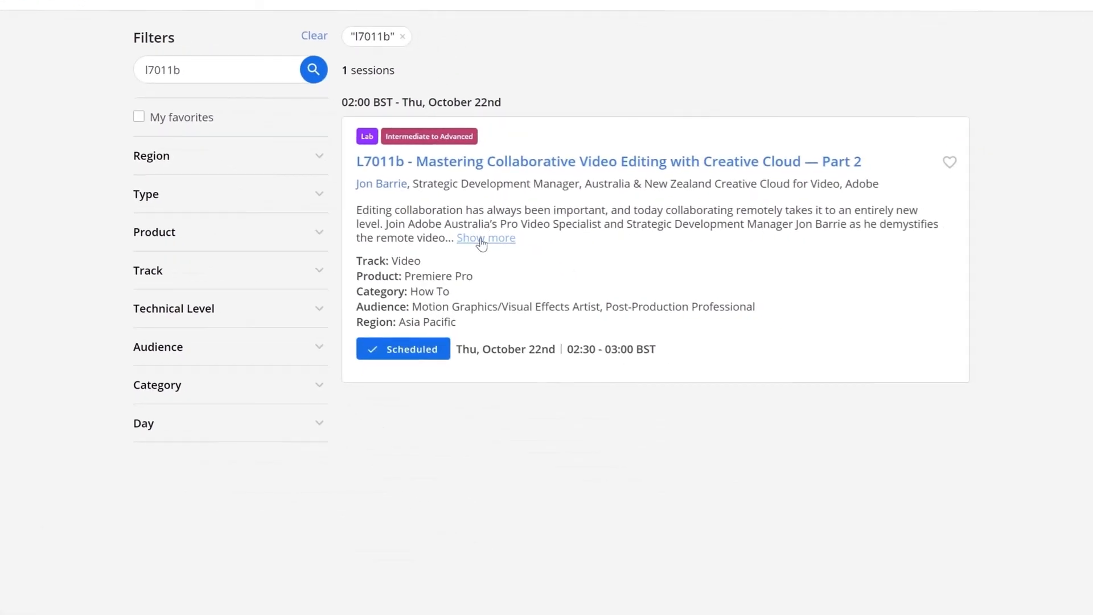
pyautogui.click(485, 238)
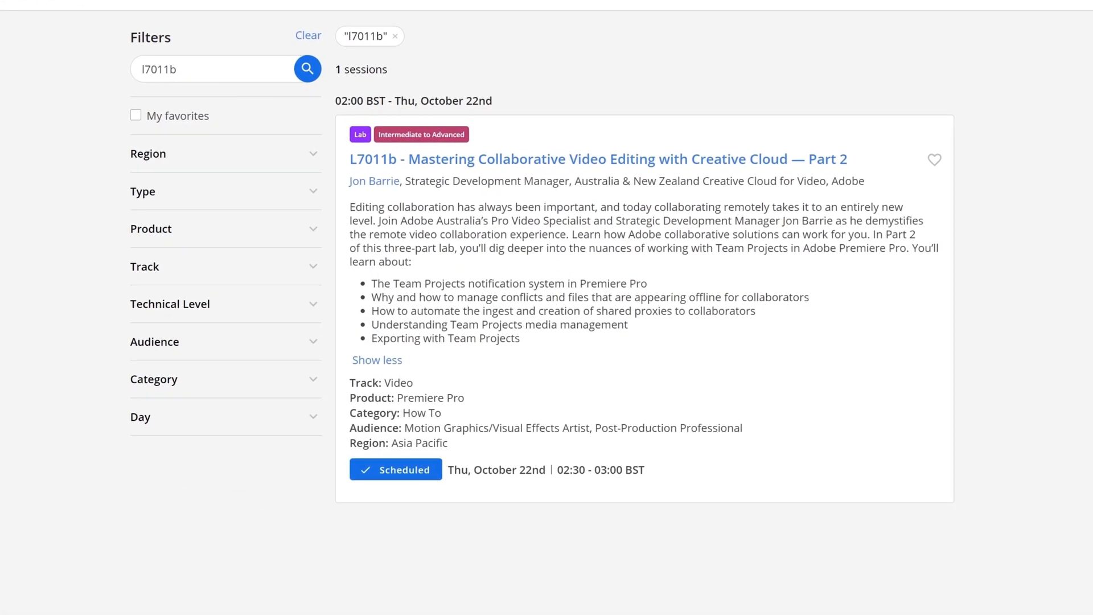
pyautogui.moveTo(566, 283); pyautogui.dragTo(645, 283)
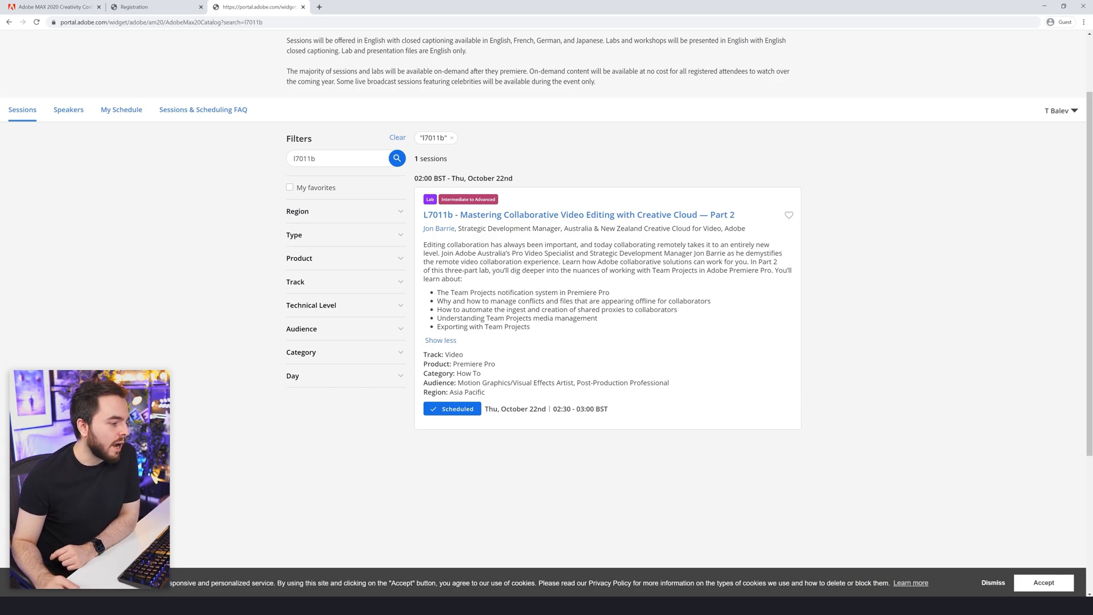
pyautogui.scroll(-3)
pyautogui.write('c')
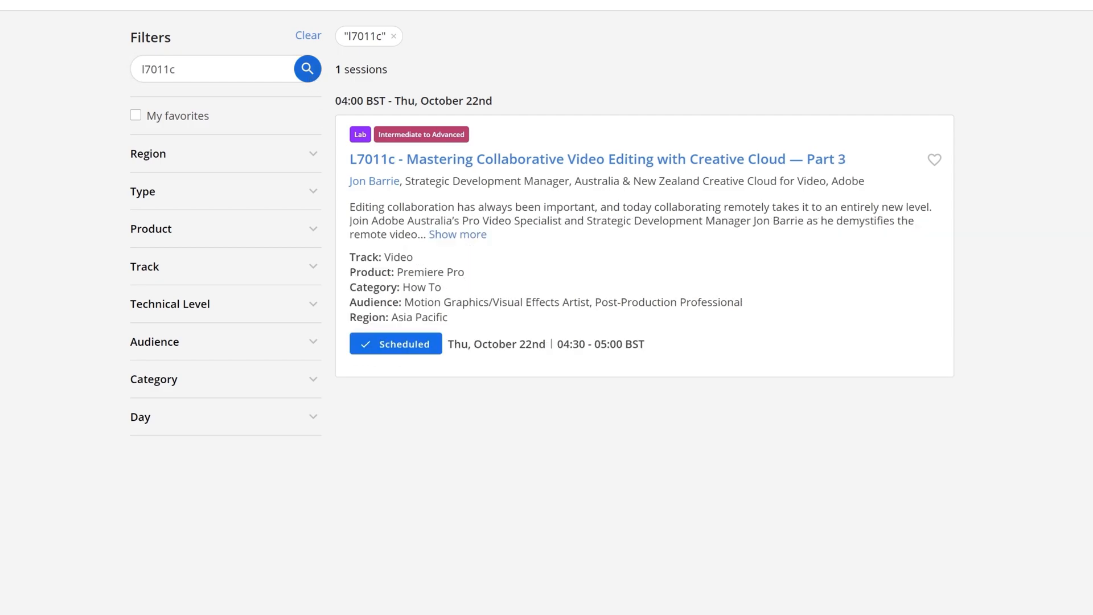
# - Expand the L7011c Part 3 description to show its three learning points
pyautogui.click(458, 235)
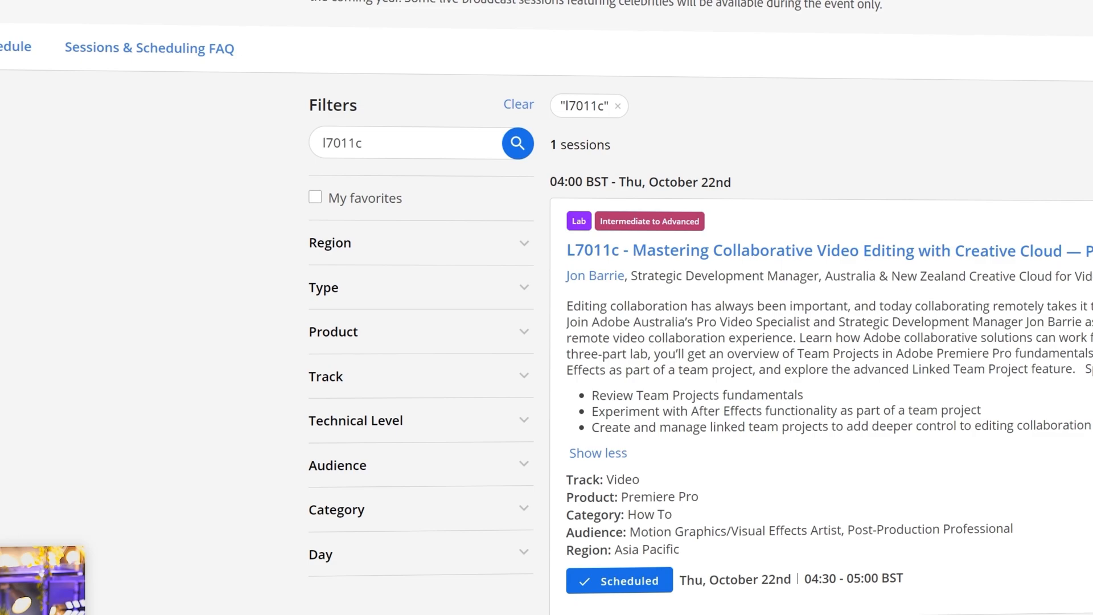
# - Search for s6912 and expand the feature film workflow session's full description
pyautogui.write('s')
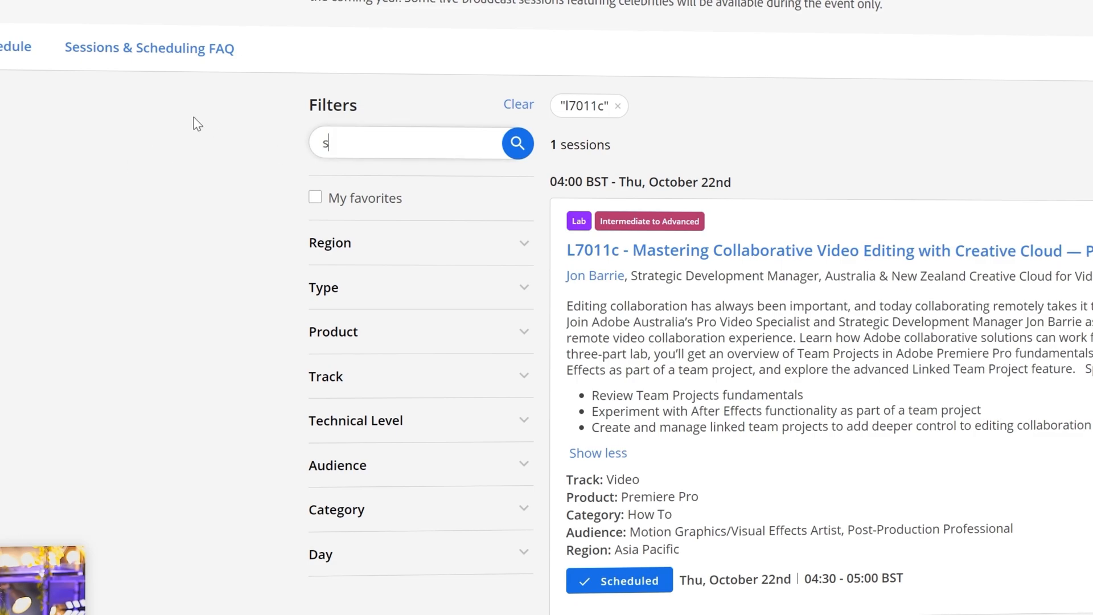
pyautogui.write('6912')
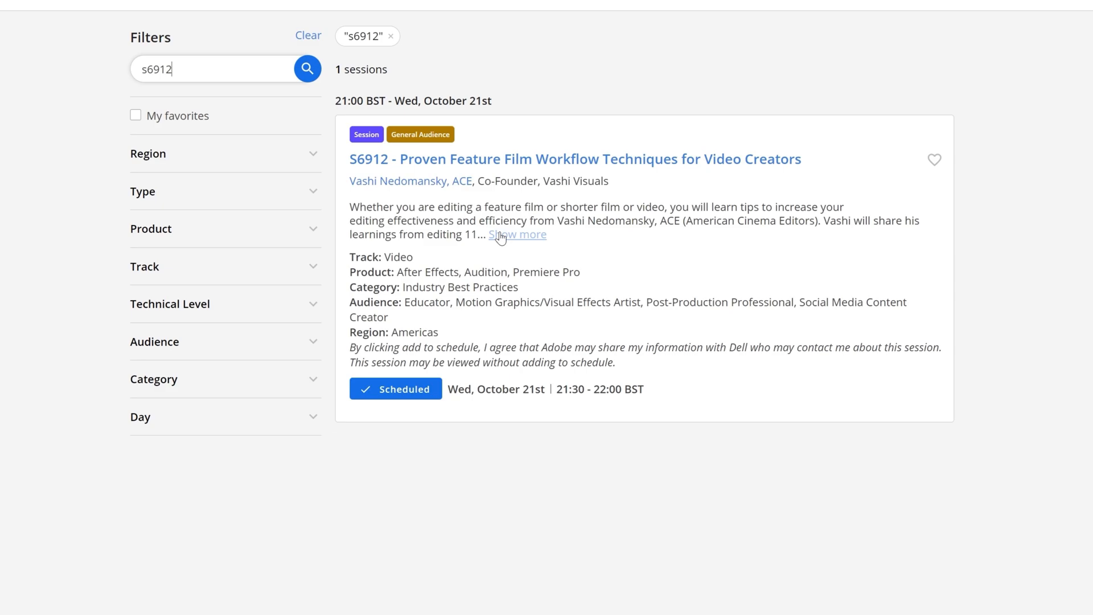
pyautogui.click(518, 234)
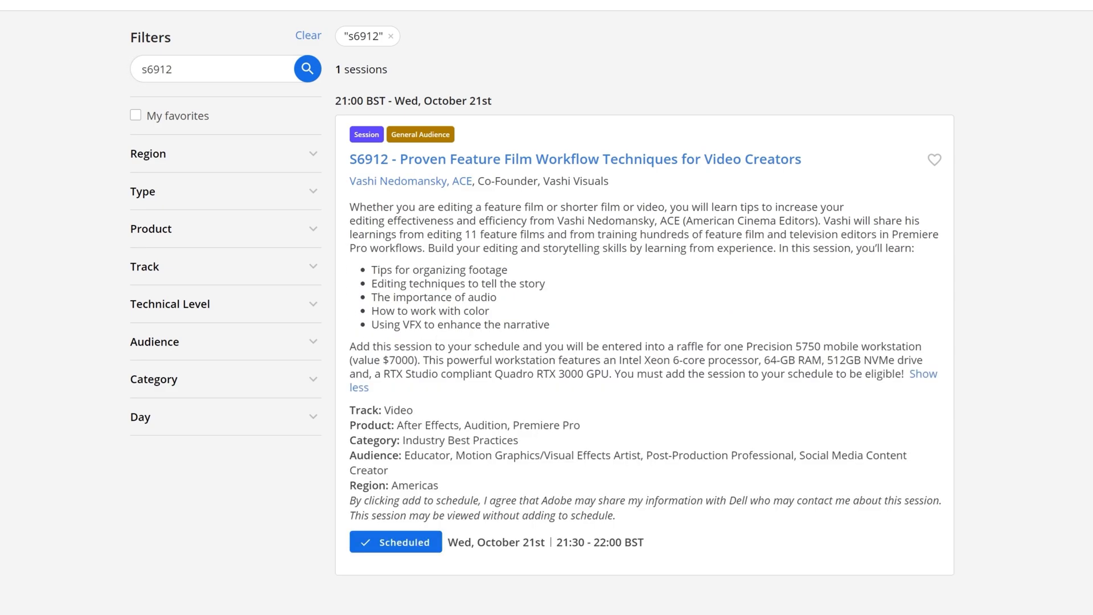